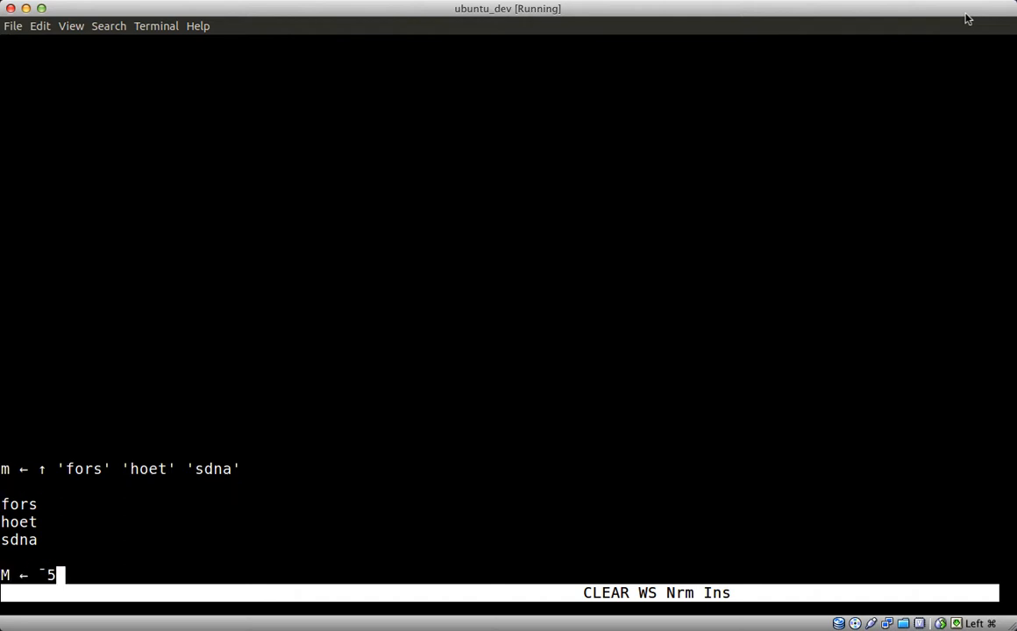
Evaluate M←¯5 ¯6↑4 5↑m and Me's' to get the padded matrix and the s mask
{"action": "key", "text": "Return"}
{"action": "type", "text": "M∊'s'"}
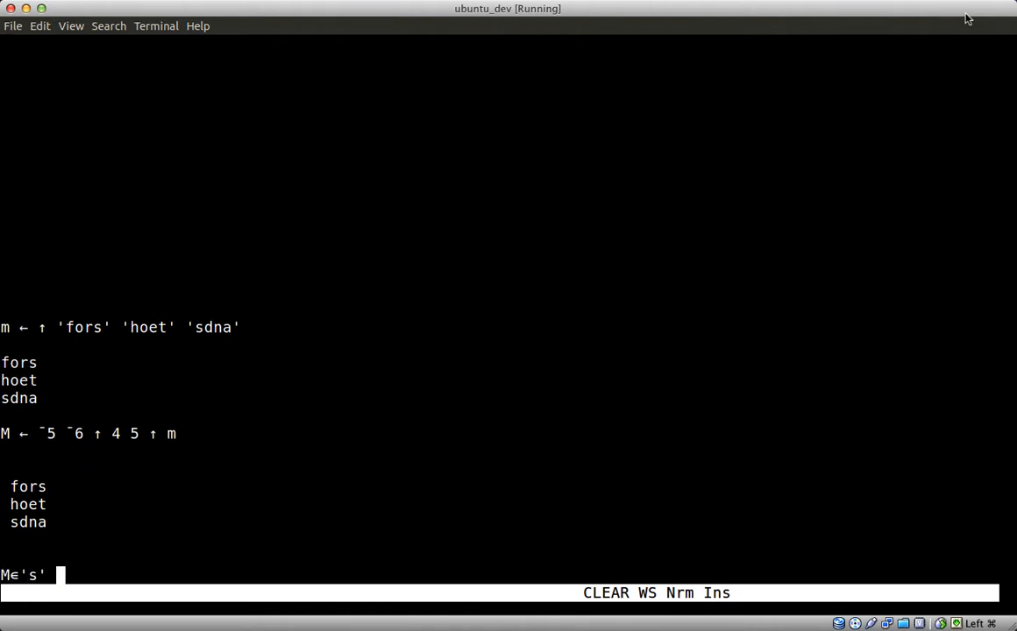
{"action": "key", "text": "Return"}
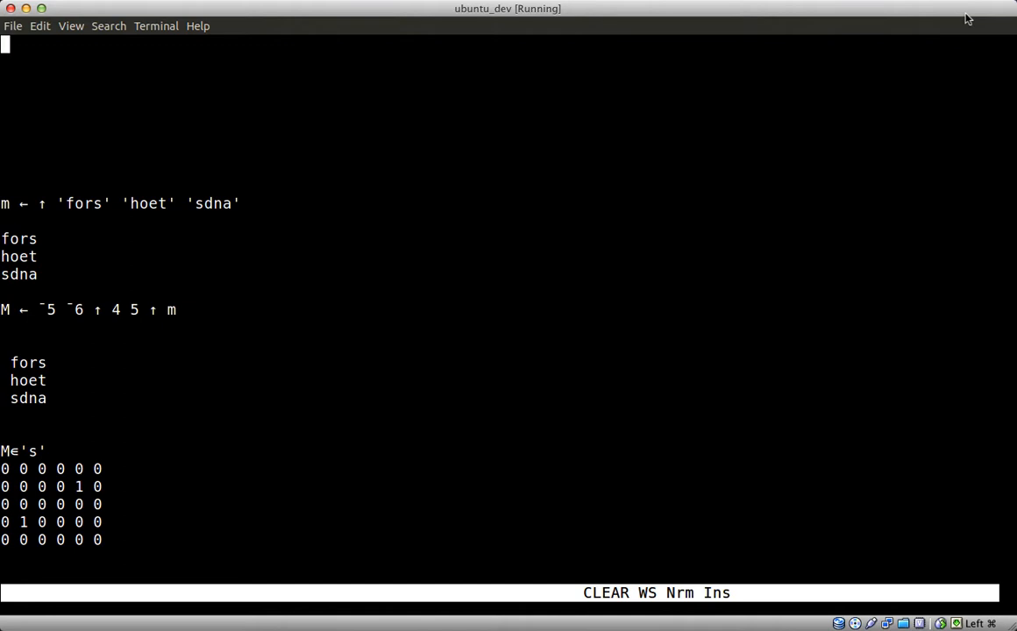
Evaluate the outer-product expression marking o cells that neighbour an s in M
{"action": "key", "text": "Return"}
{"action": "type", "text": "2{⊃∨/∨⌿ (⊂M∊⍵) ∘.∧ (1 0 ¯1 ∘.⊖ 1 0  ¯1 ∘.⌽ ⊂M∊⍺)}/'sort'"}
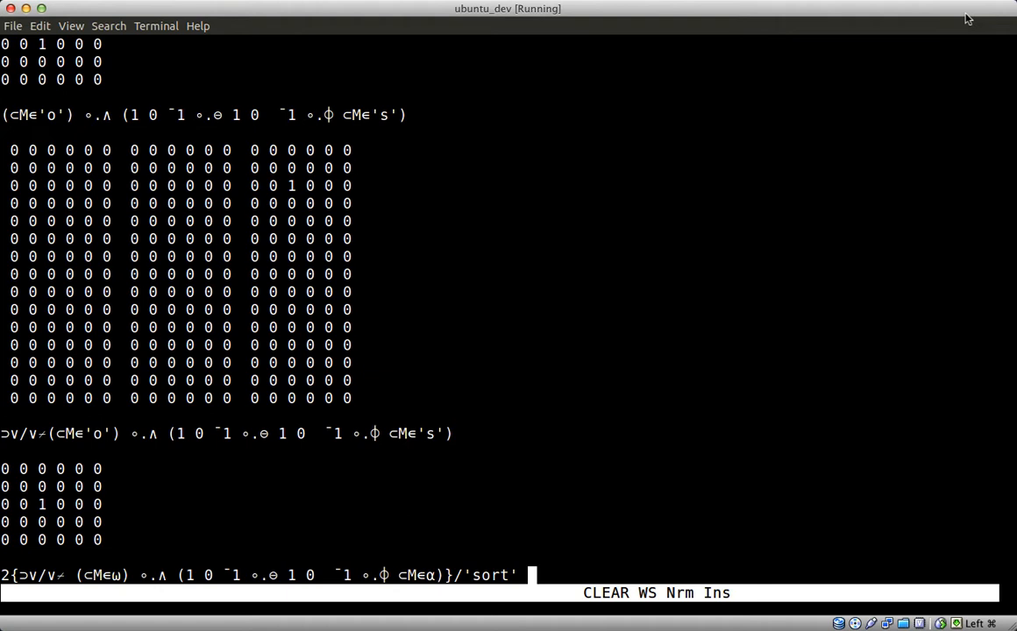
Evaluate the neighbour-mask chains for 'sort' and 'osort', then start converting masks to positions
{"action": "key", "text": "Return"}
{"action": "type", "text": "2{⊃∨/∨⌿(⊂M∊⍵) ∘.∧(1 0 ¯1 ∘.⊖ 1 0 ¯1 ∘.⌽ ⊂M∊⍺)}/'osort"}
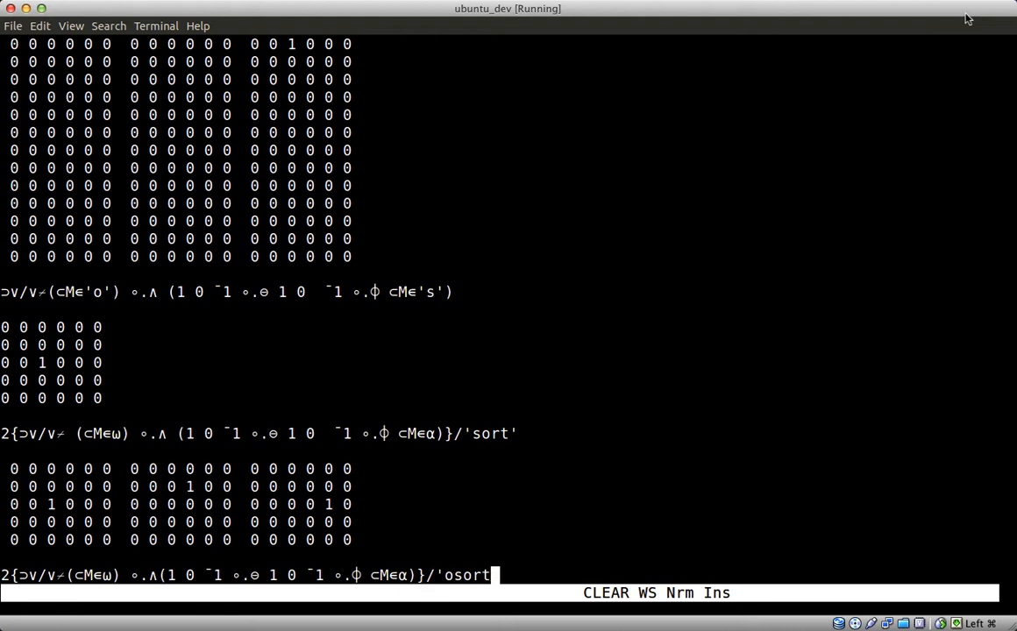
{"action": "key", "text": "Return"}
{"action": "type", "text": "{⊃(,⍵[1+⍳⍴m])/,⍳⍴m}¨ 2{⊃∨/∨⌿(⊂M∊⍵) ∘.∧(1 0 ¯1 ∘.⊖ 1 0 ¯1 ∘.⌽ ⊂M∊⍺)}/'osor"}
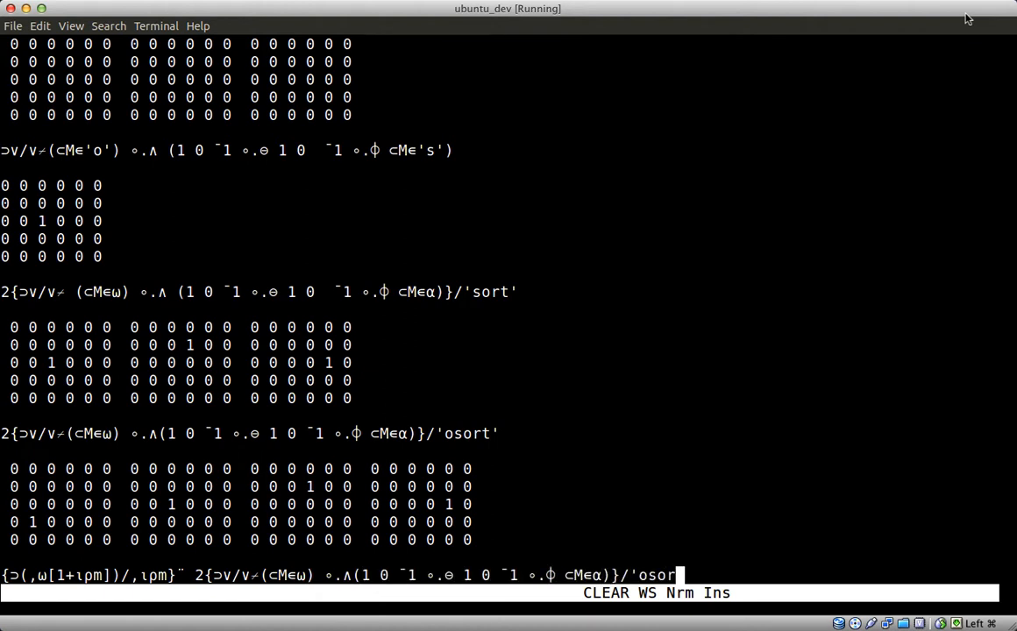
{"action": "key", "text": "Return"}
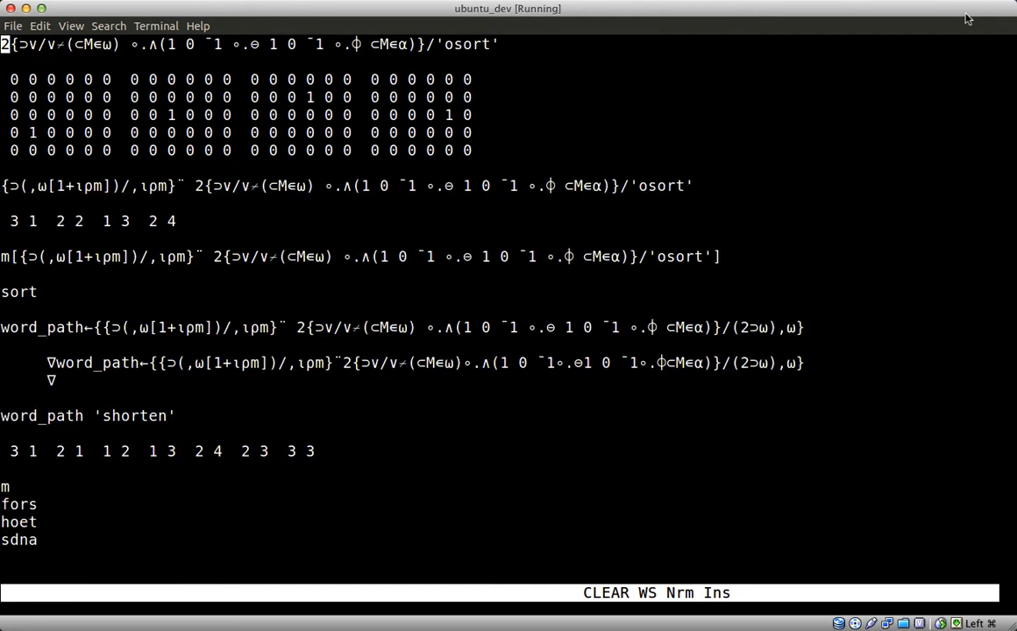
Enter m[word_path 'shorten']←⍳7 to number the path of 'shorten' in the grid
{"action": "type", "text": "m[word_p"}
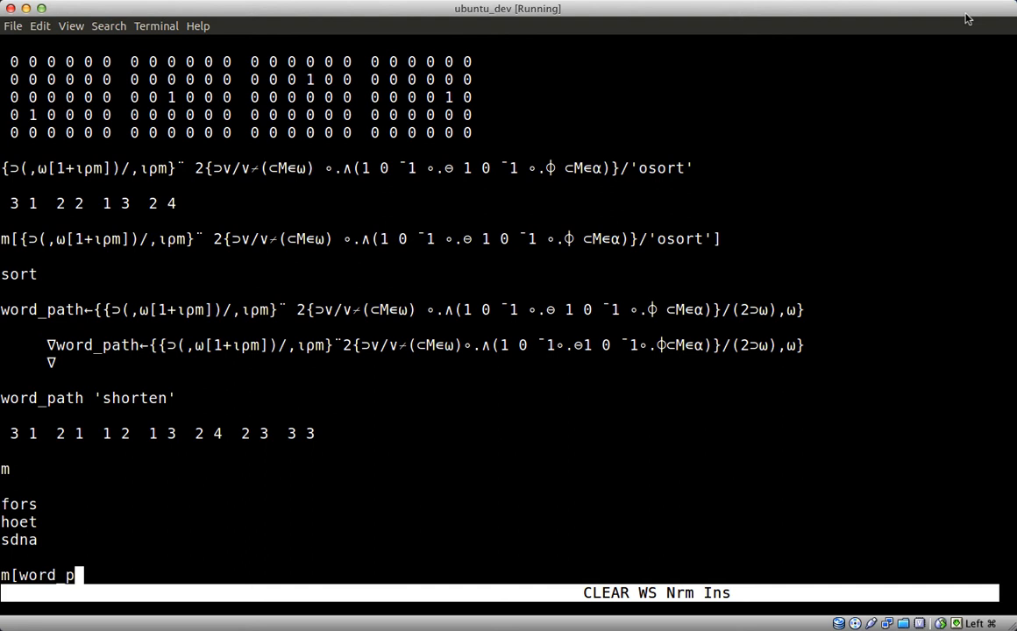
{"action": "type", "text": "ath 'shorten']←ι7"}
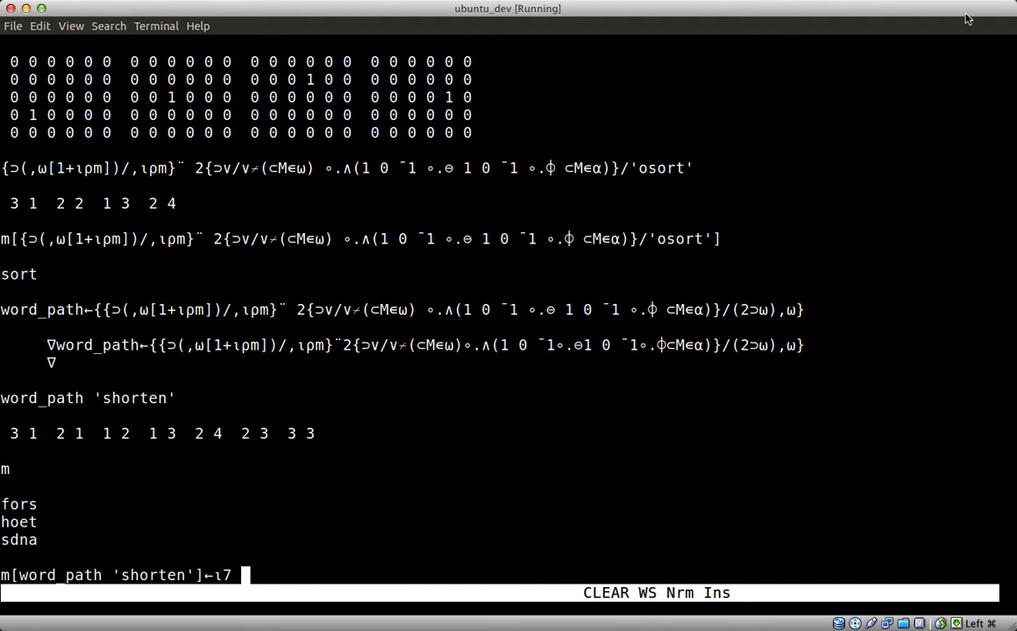